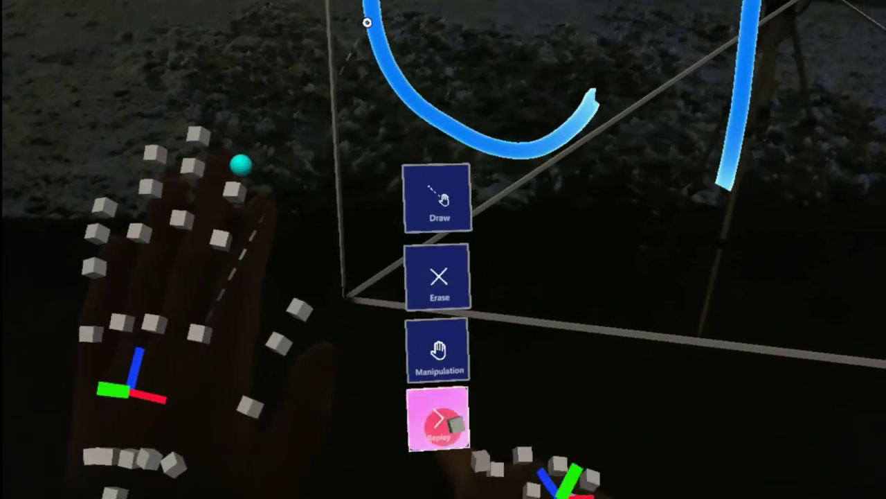
# - Replay the blue light stroke so the green guide sphere traces its recorded path
pyautogui.click(438, 419)
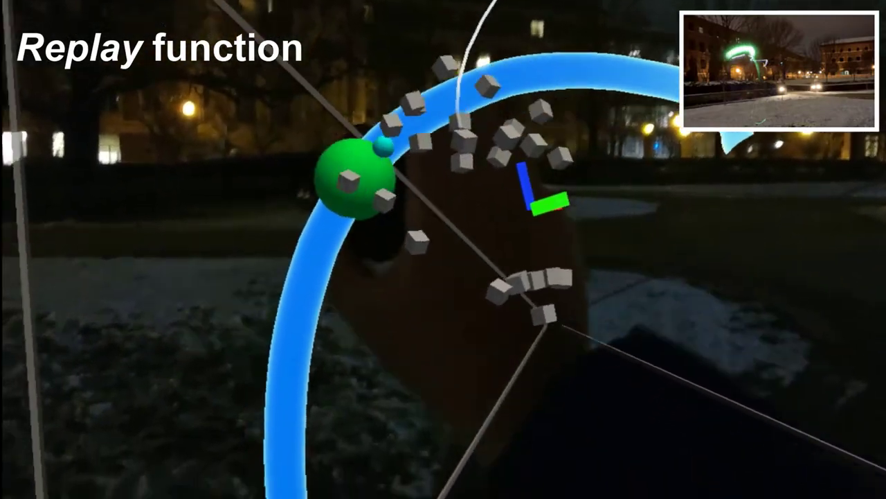